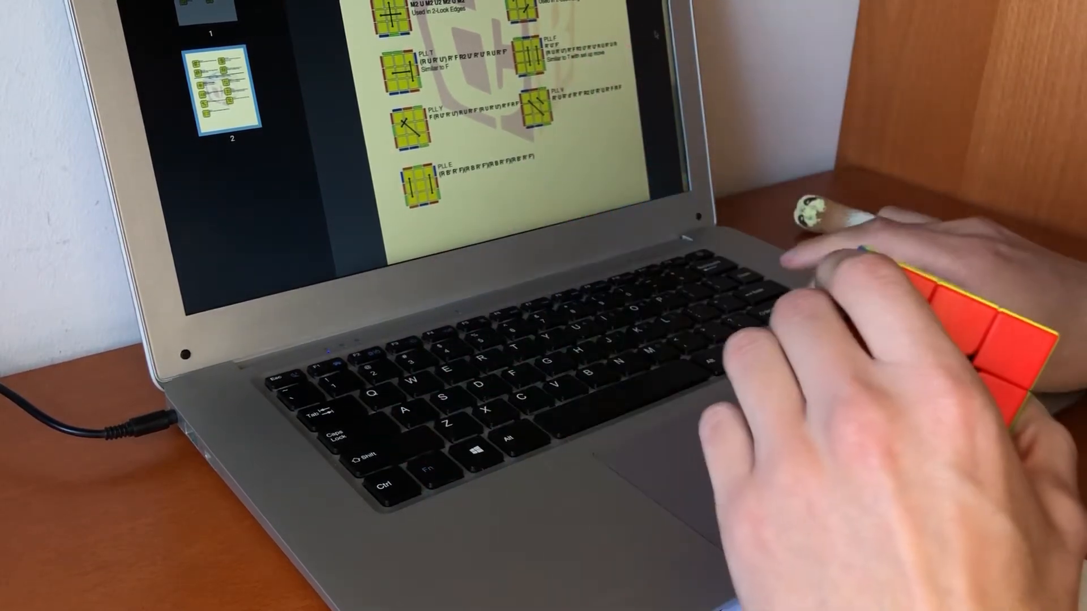
Start the csTimer clock for a new solve.
scroll(down, 3)
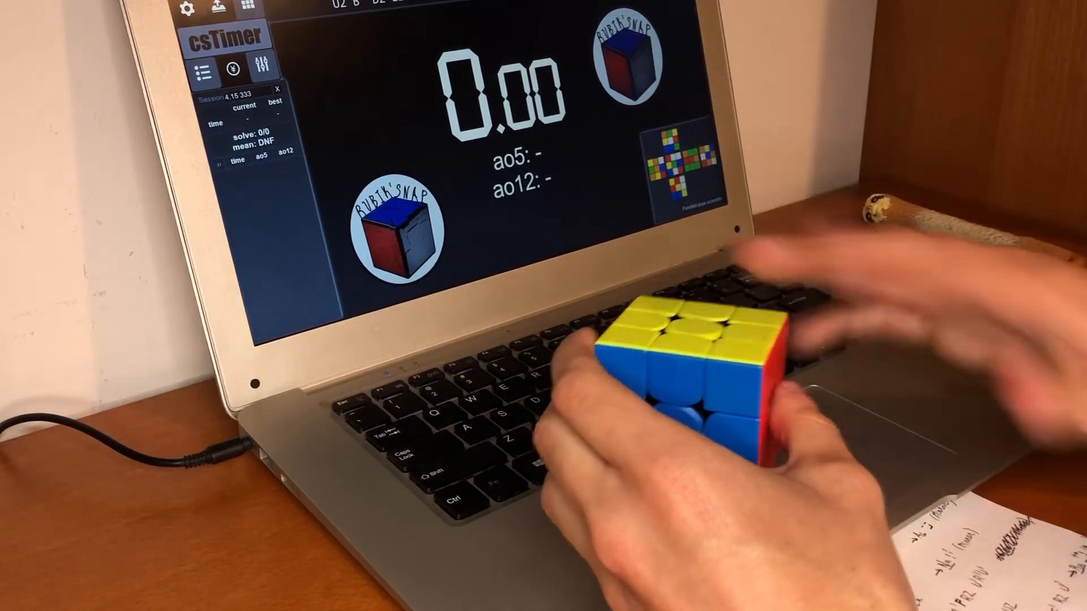
key(space)
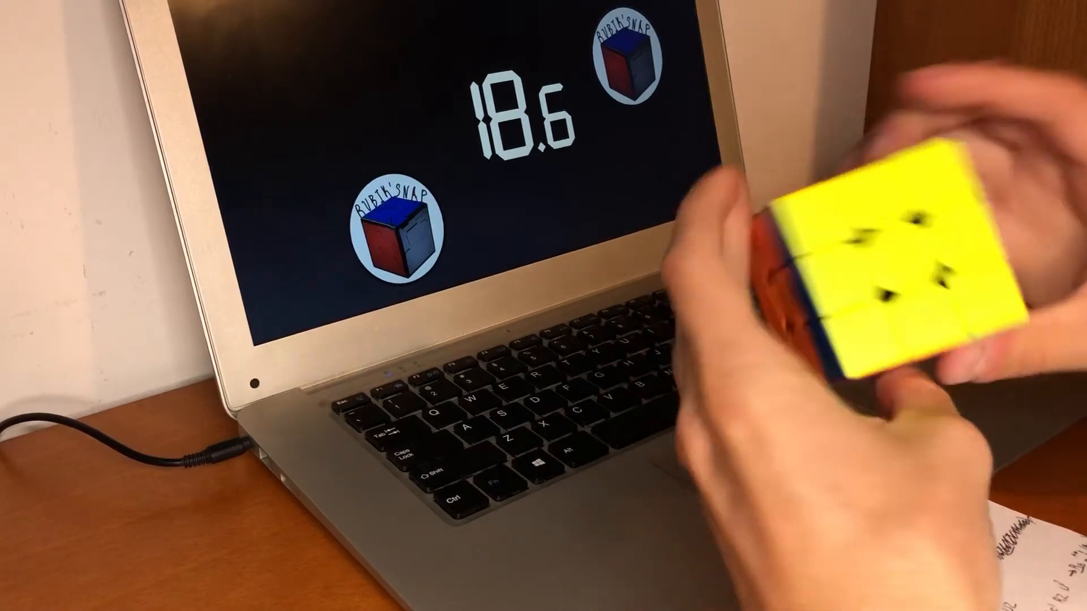